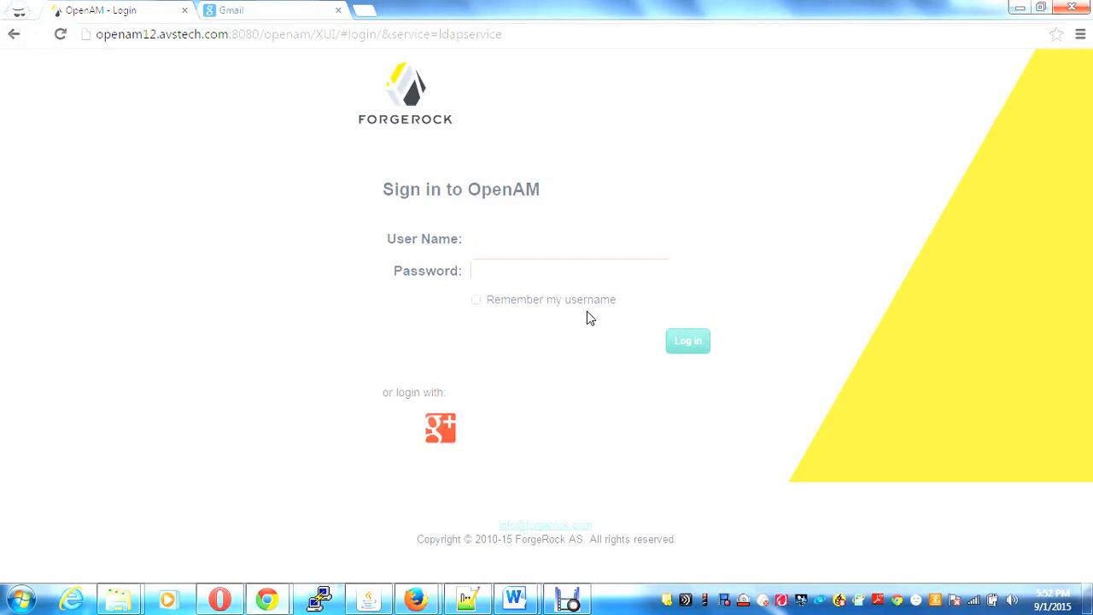
Step: Copy the GoogleOpenIDSocialAuthenticationService login URL into a new tab and choose the Google login option
left_click(563, 239)
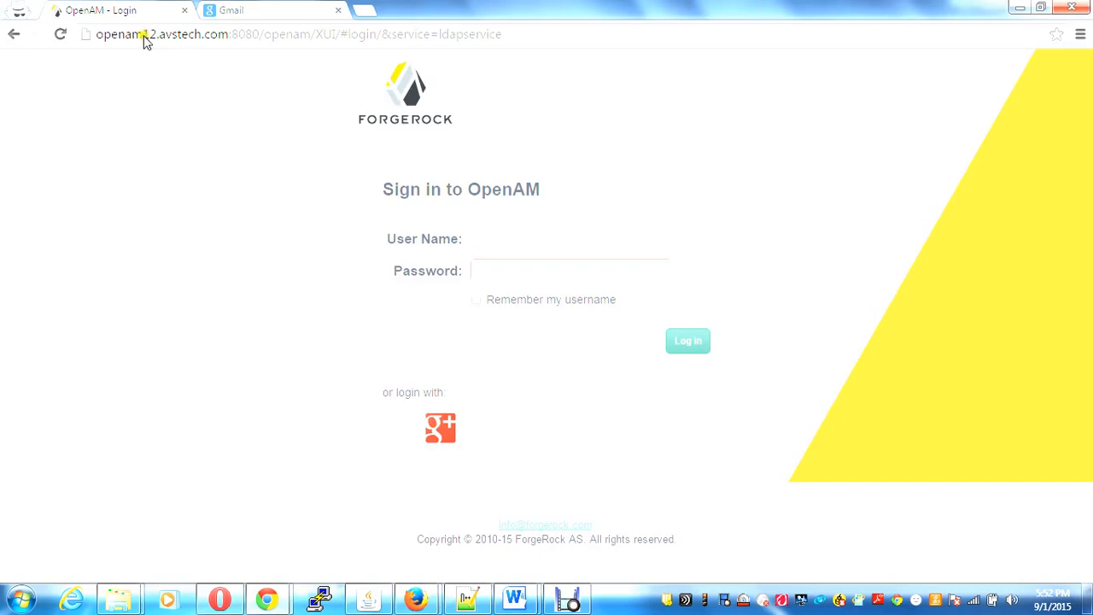
mouse_move(440, 427)
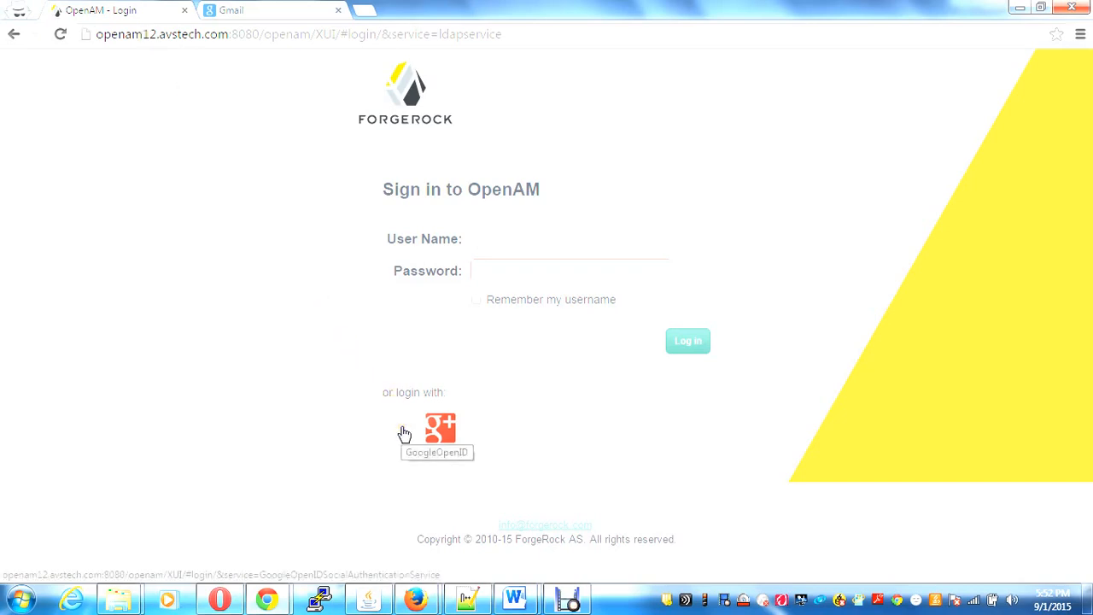
left_click(567, 239)
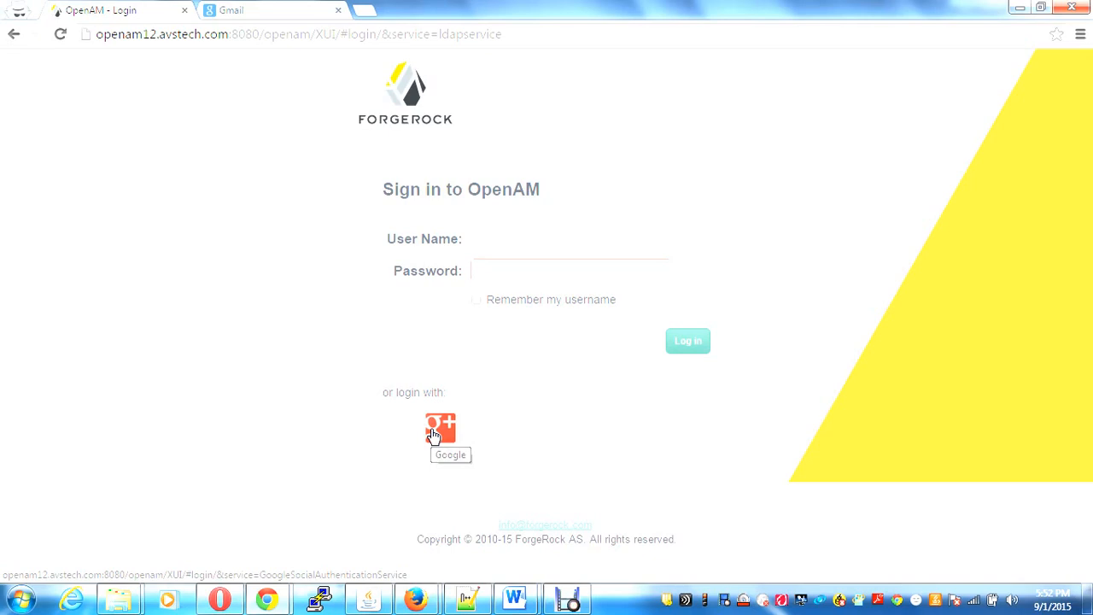
mouse_move(407, 435)
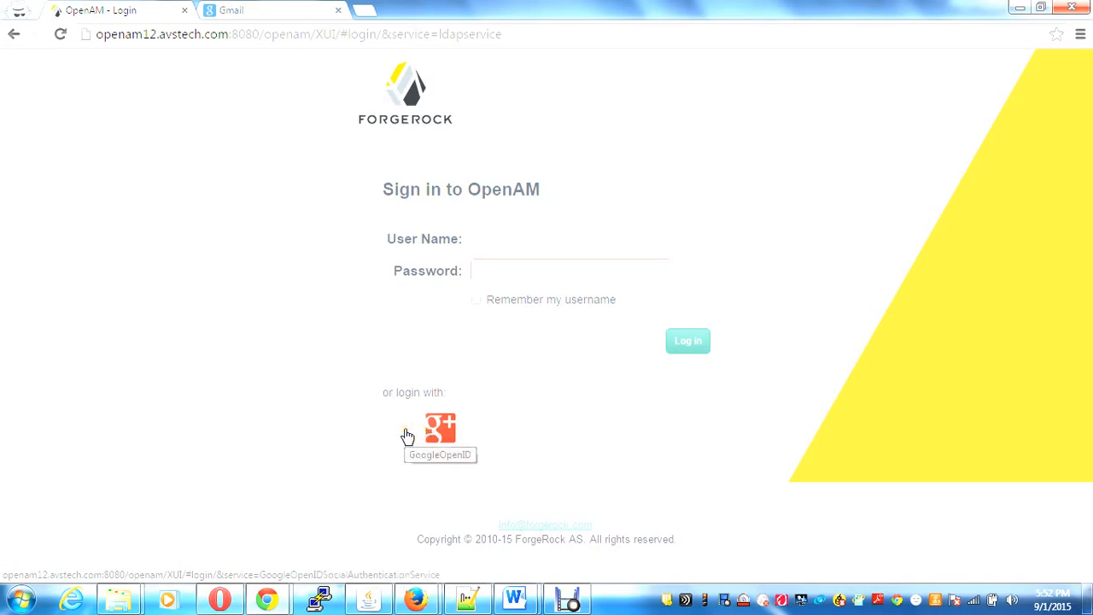
right_click(441, 427)
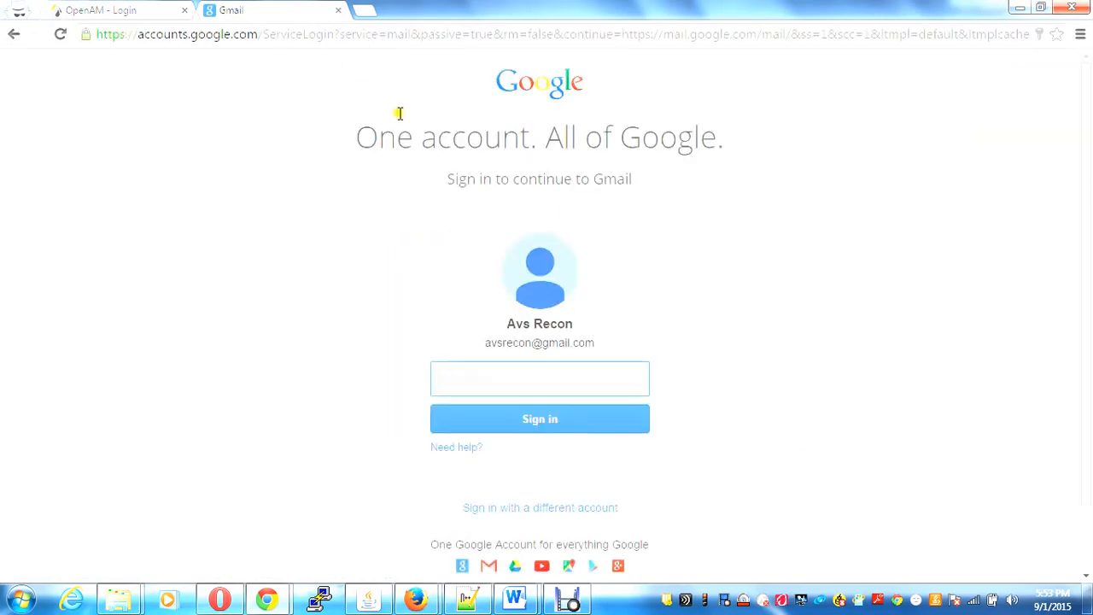
mouse_move(416, 17)
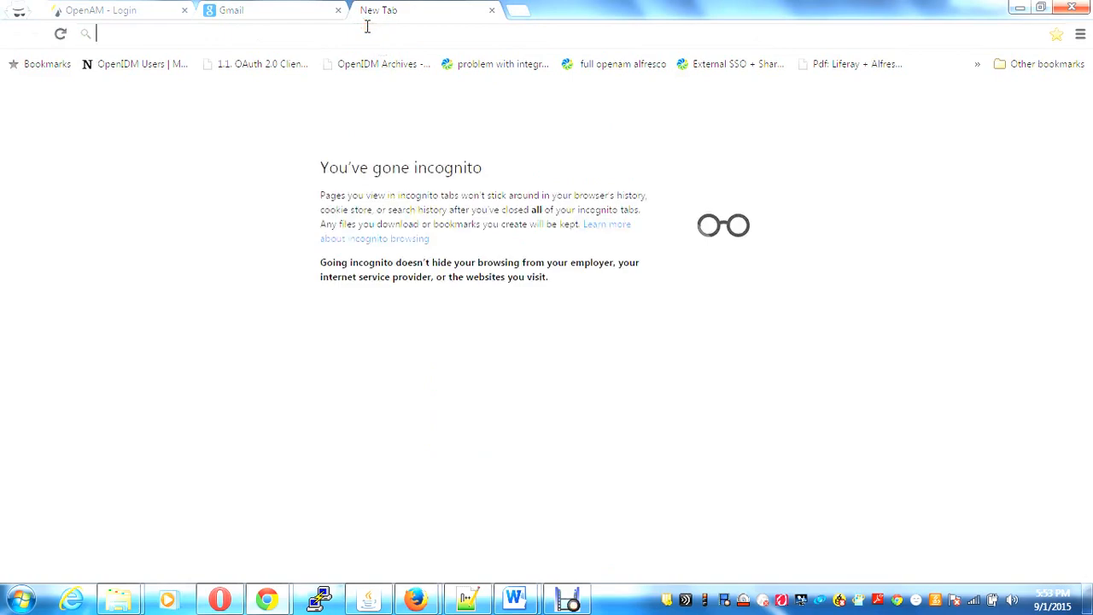
type("http://openam12.avstech.com:8080/openam/XUI/#login/&service=GoogleOpenIDSocialAuthenticationService")
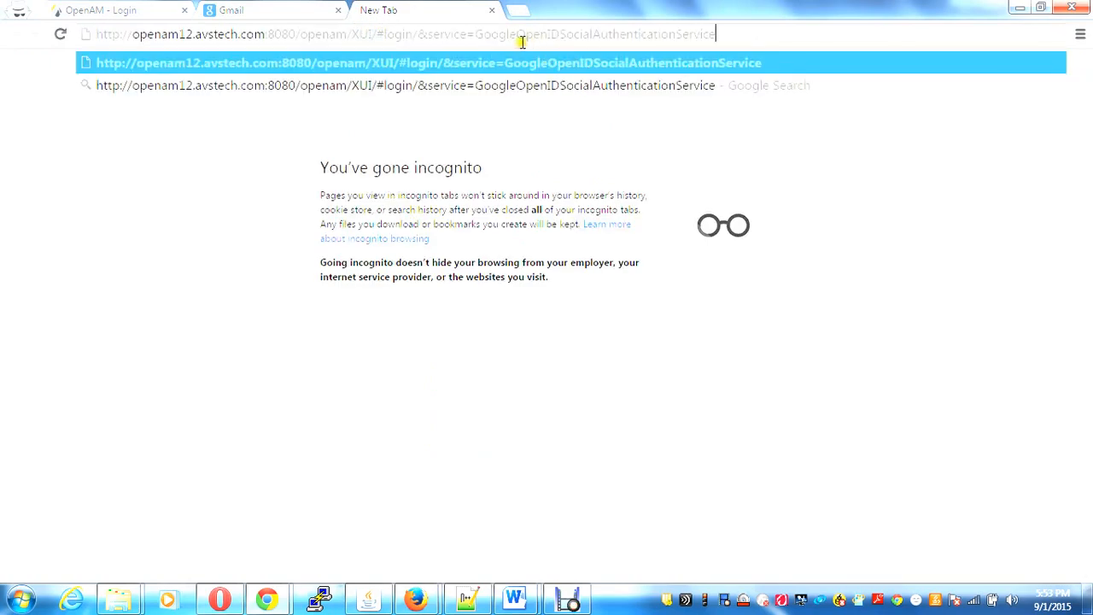
double_click(533, 34)
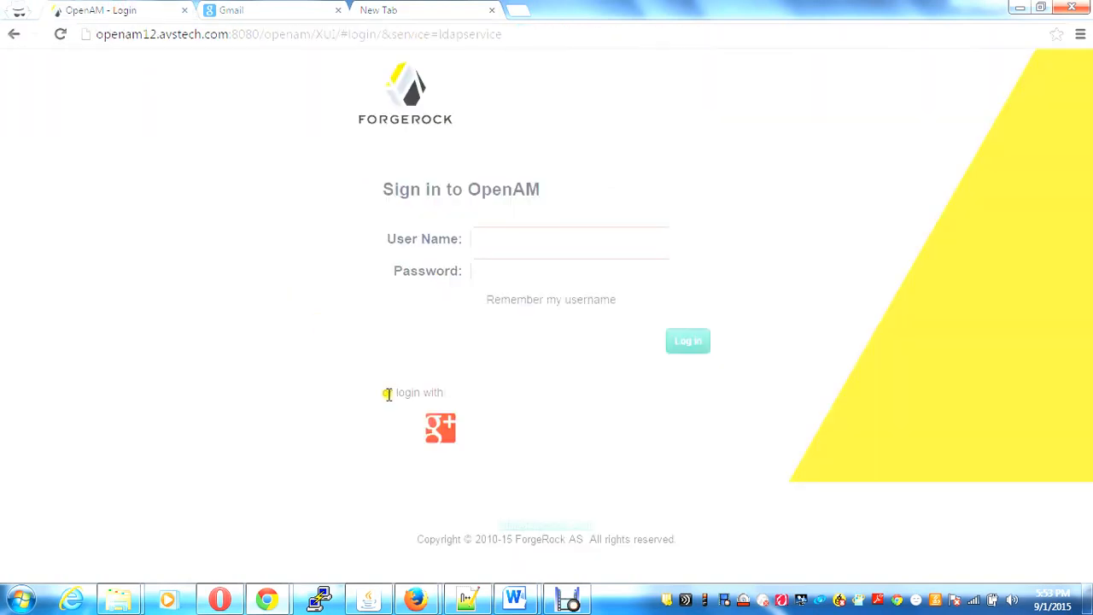
mouse_move(408, 444)
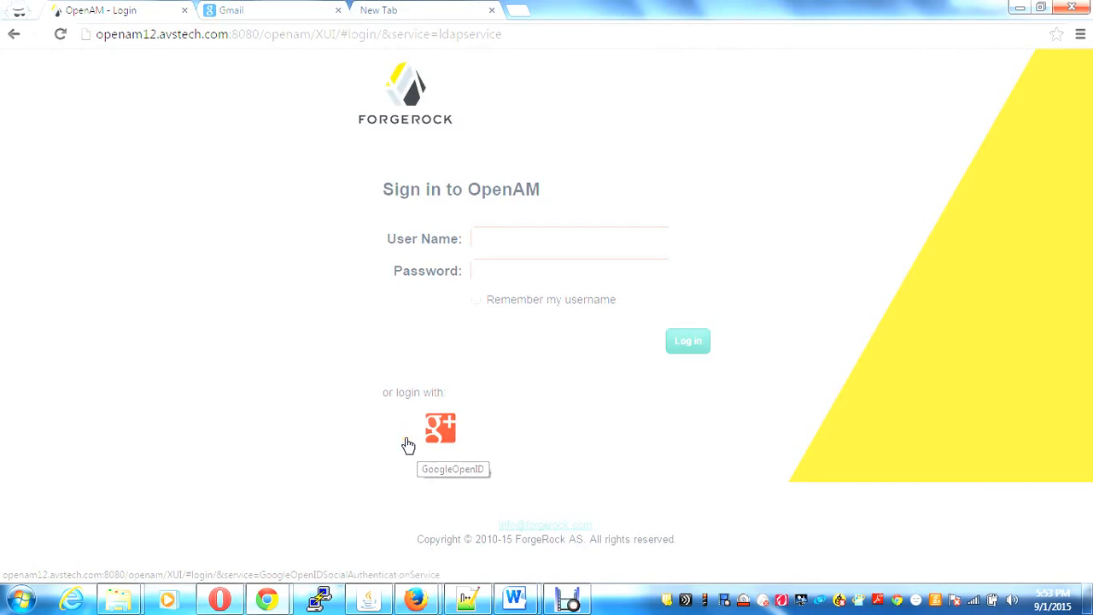
left_click(441, 427)
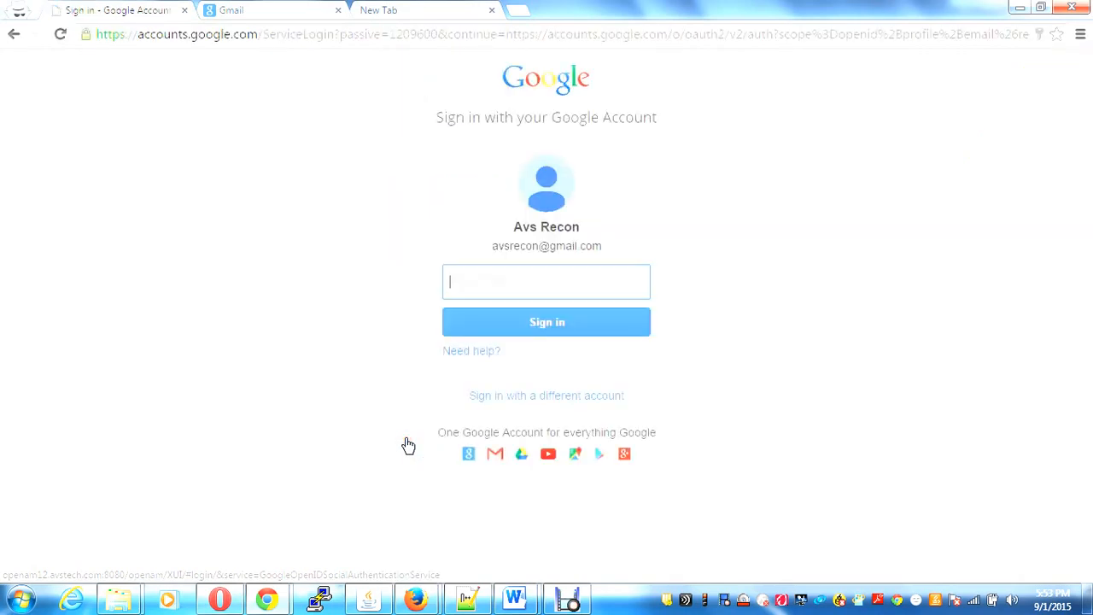
left_click(546, 34)
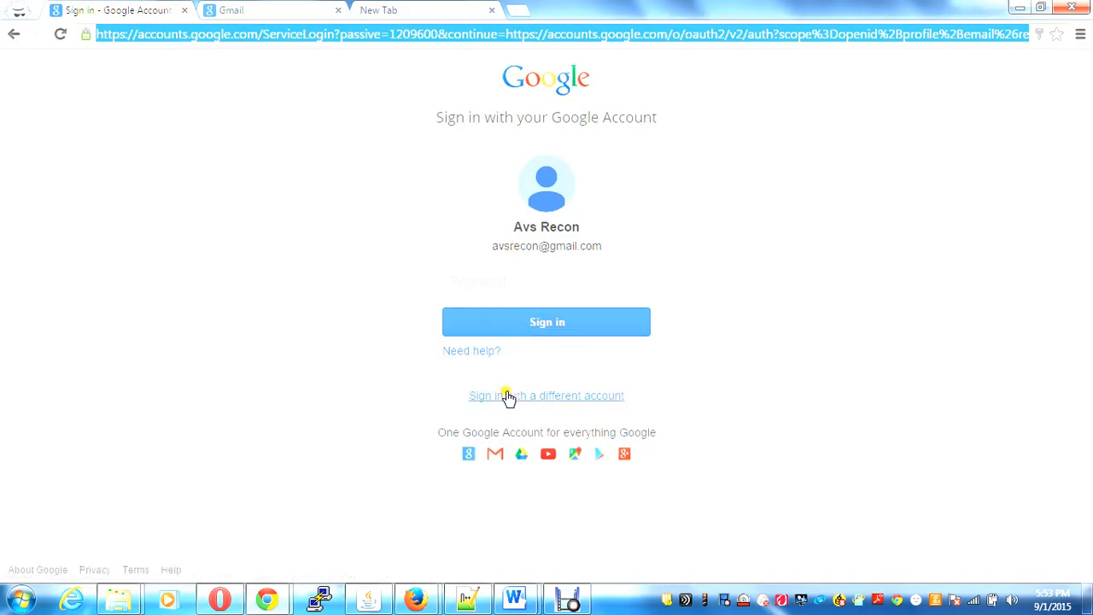
left_click(546, 396)
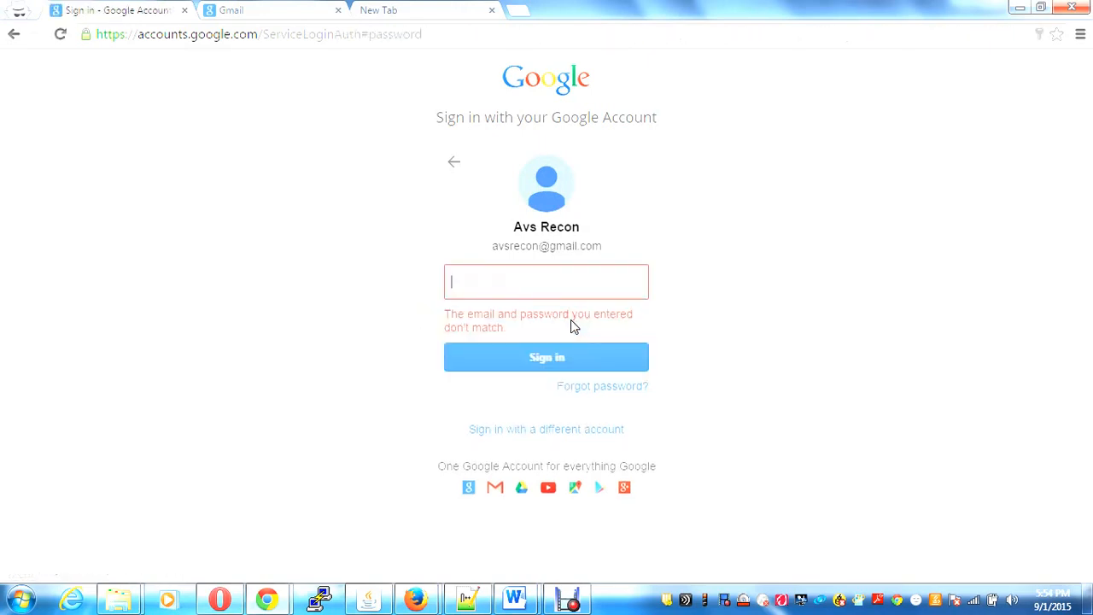
type("•••••")
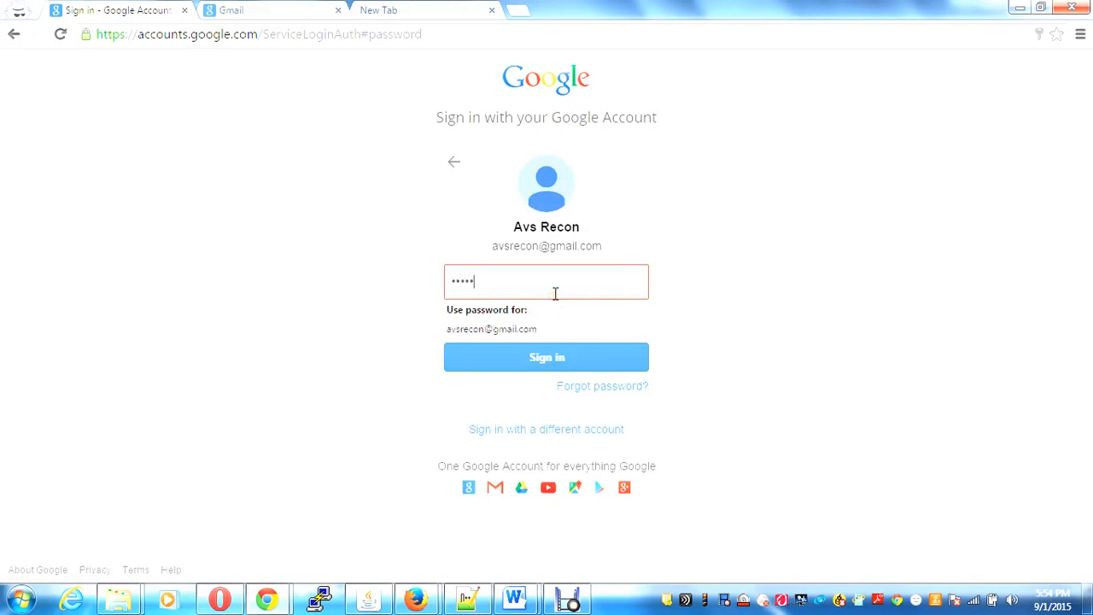
type("password")
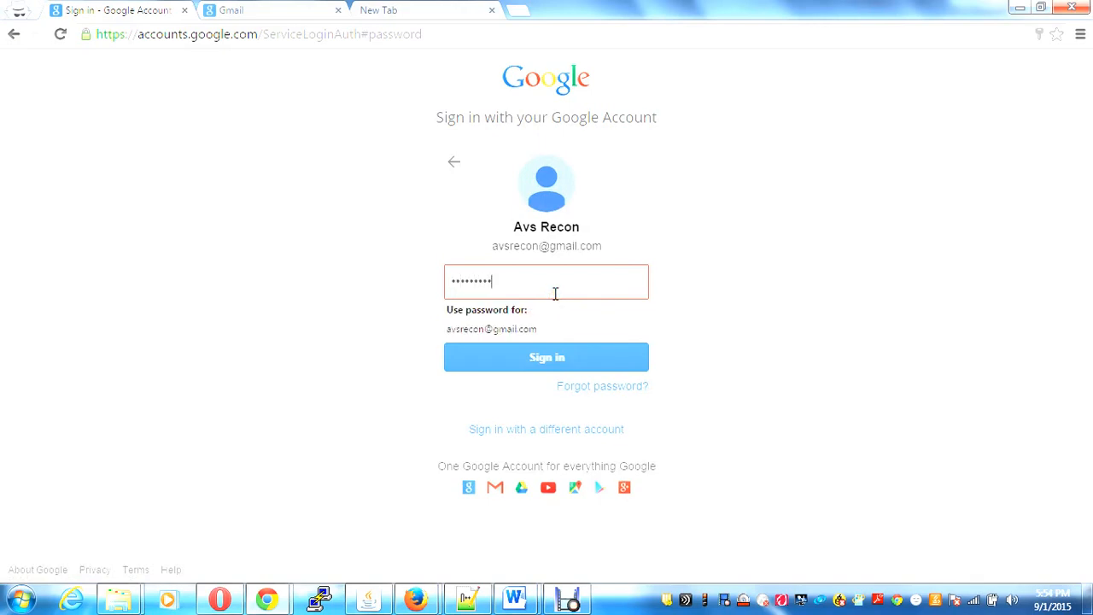
left_click(546, 357)
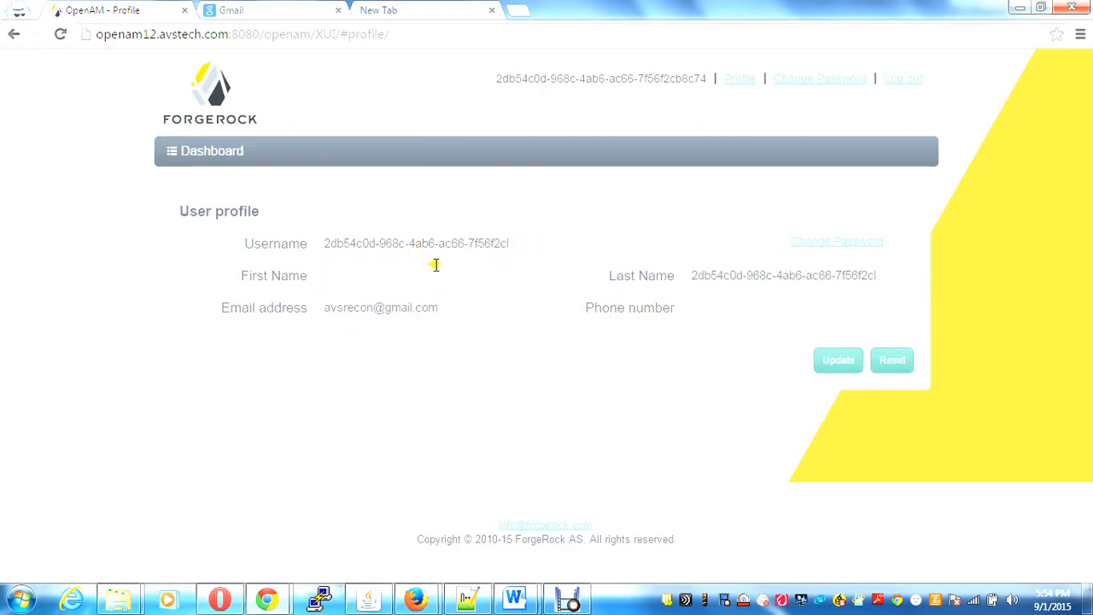
mouse_move(522, 344)
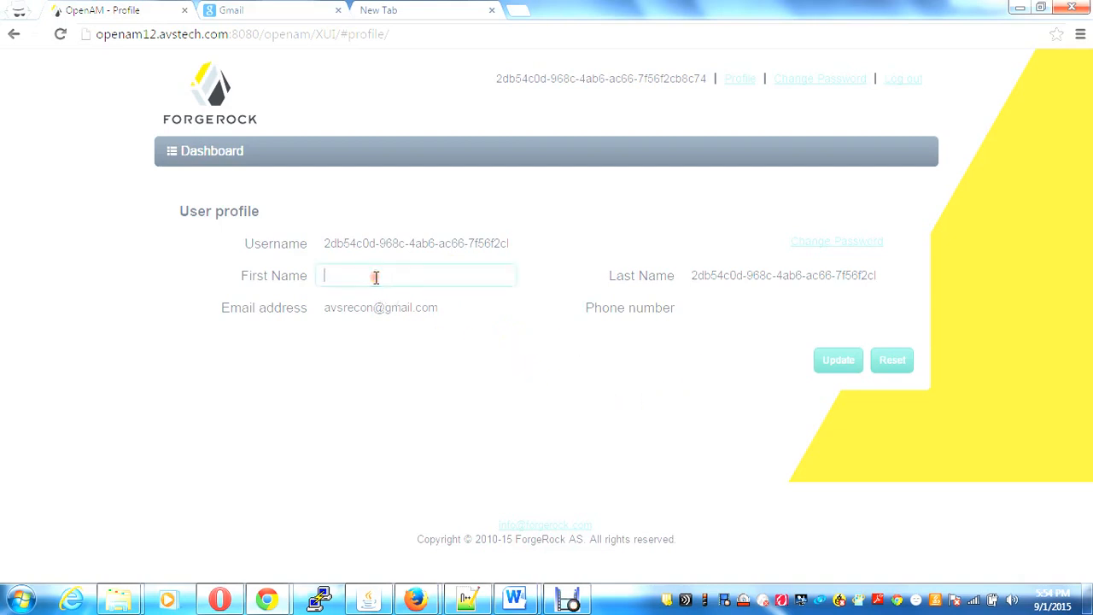
Step: Update the profile with first name avs, last name recon and phone number 8888
type("avs")
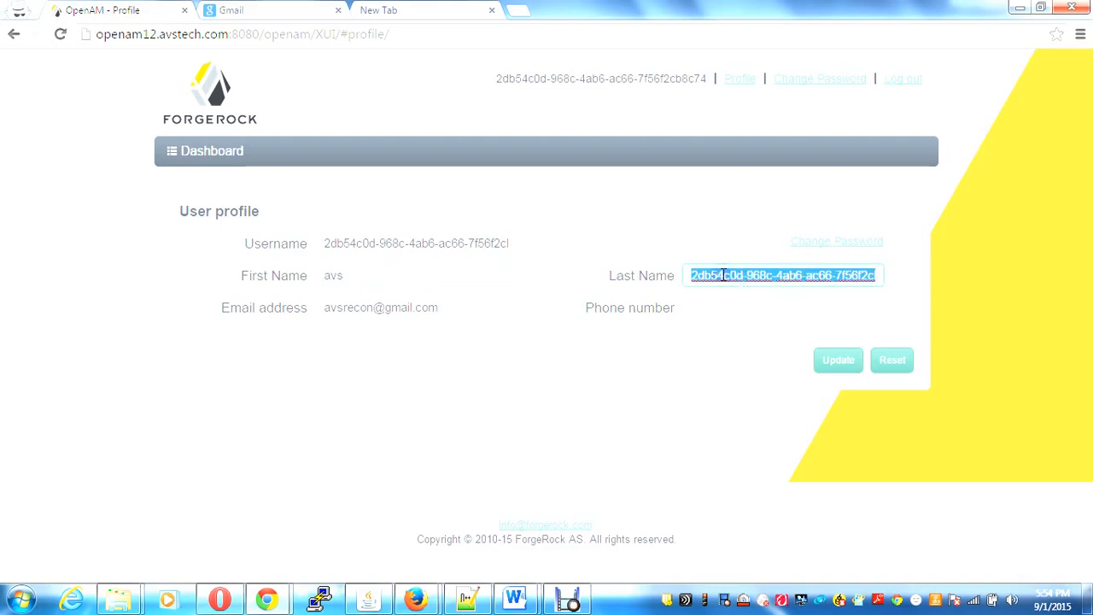
type("recon")
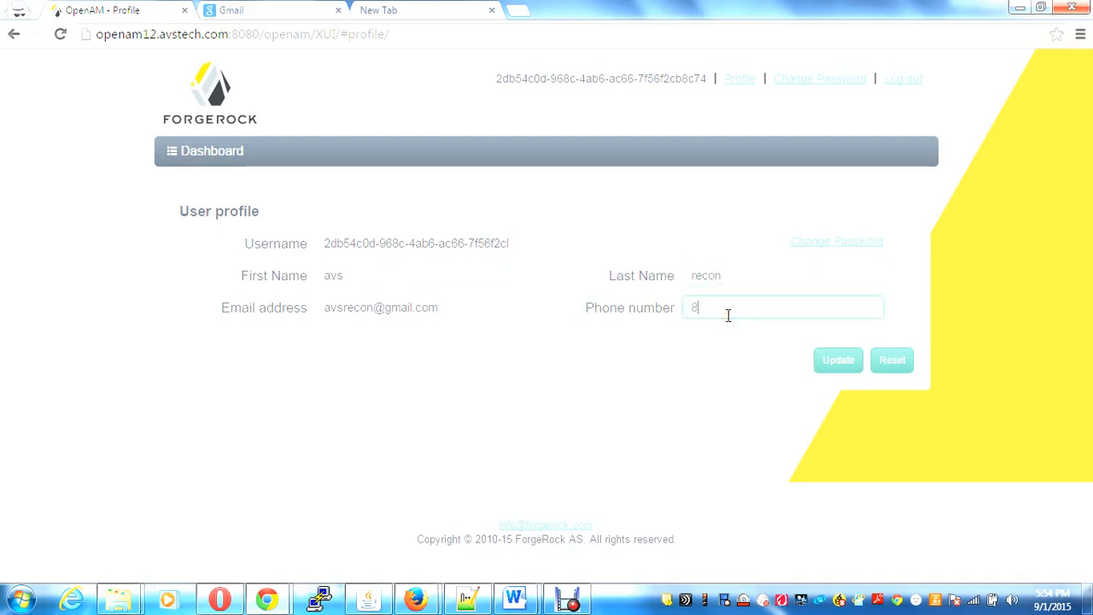
type("8888")
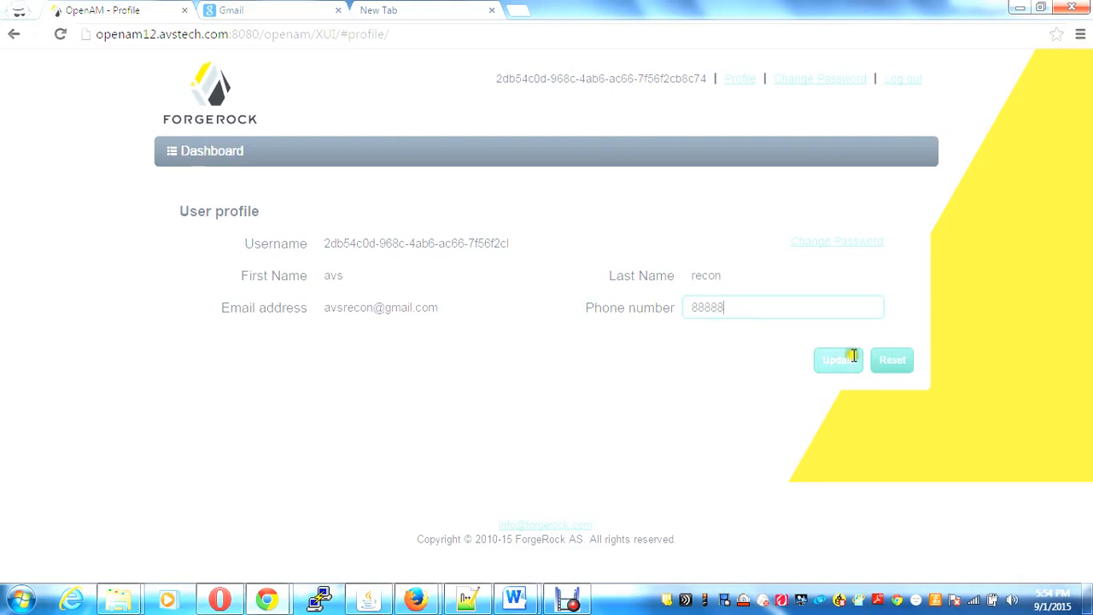
left_click(837, 358)
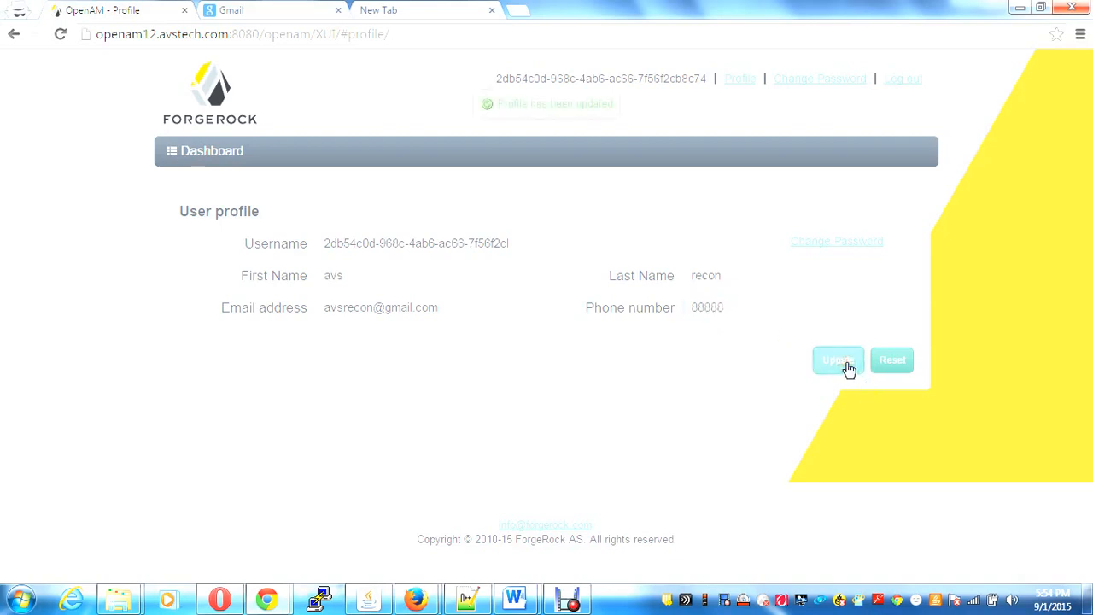
Step: Log out of OpenAM from the user menu
left_click(901, 78)
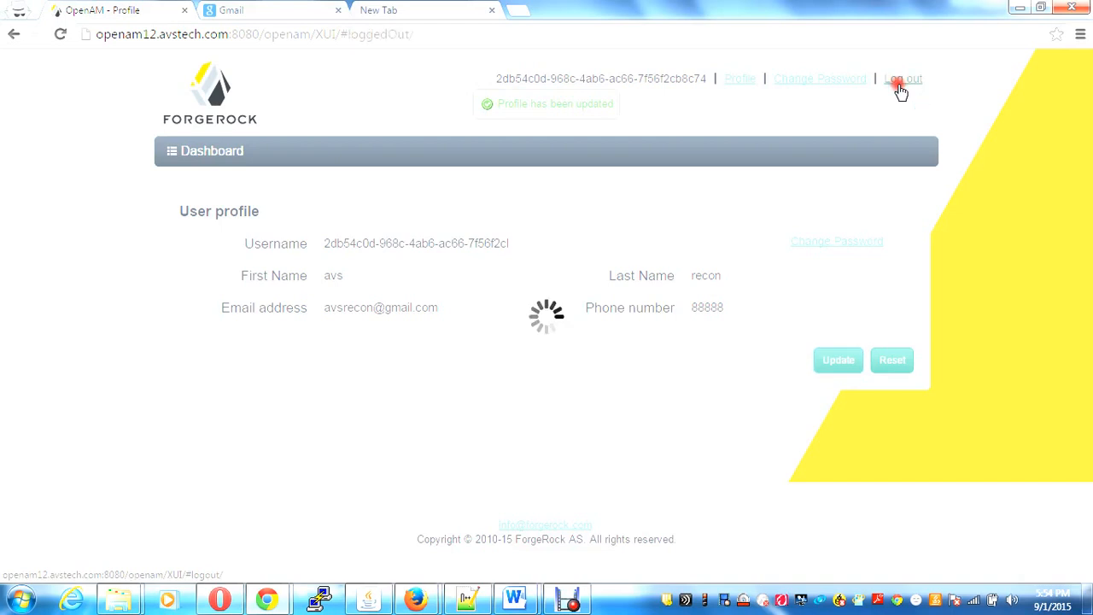
left_click(902, 79)
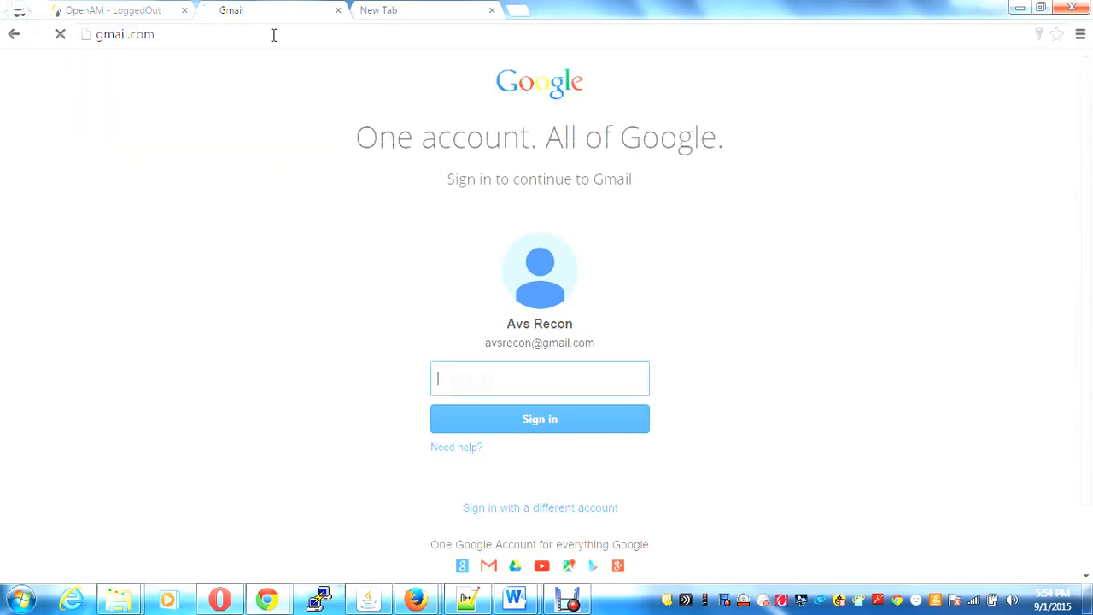
Step: Sign out of Gmail from the account menu, then continue signing back in with the same Google address
left_click(540, 418)
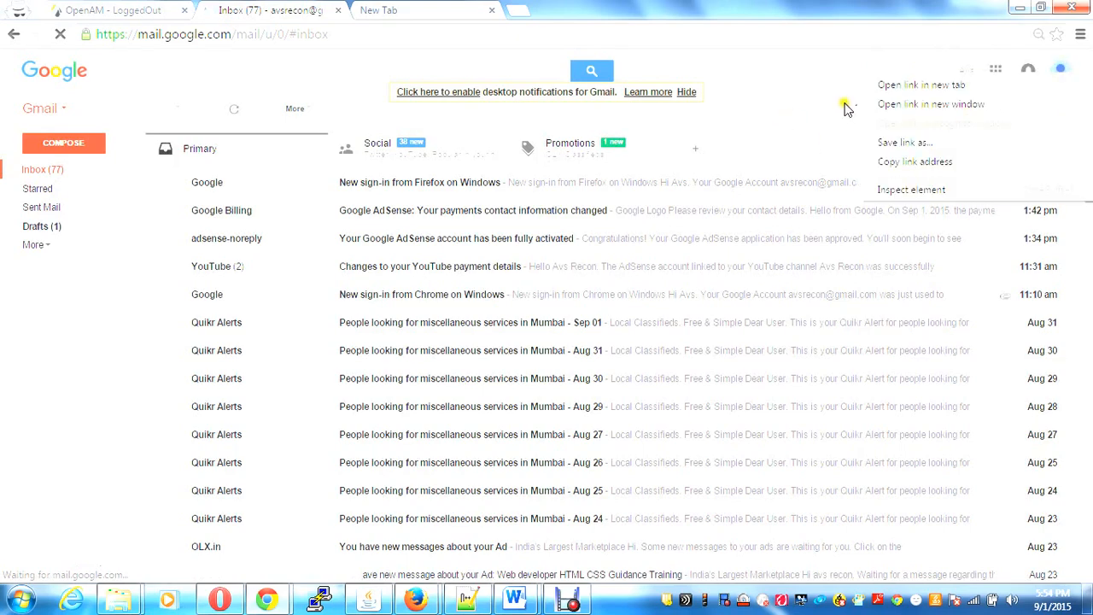
left_click(1061, 70)
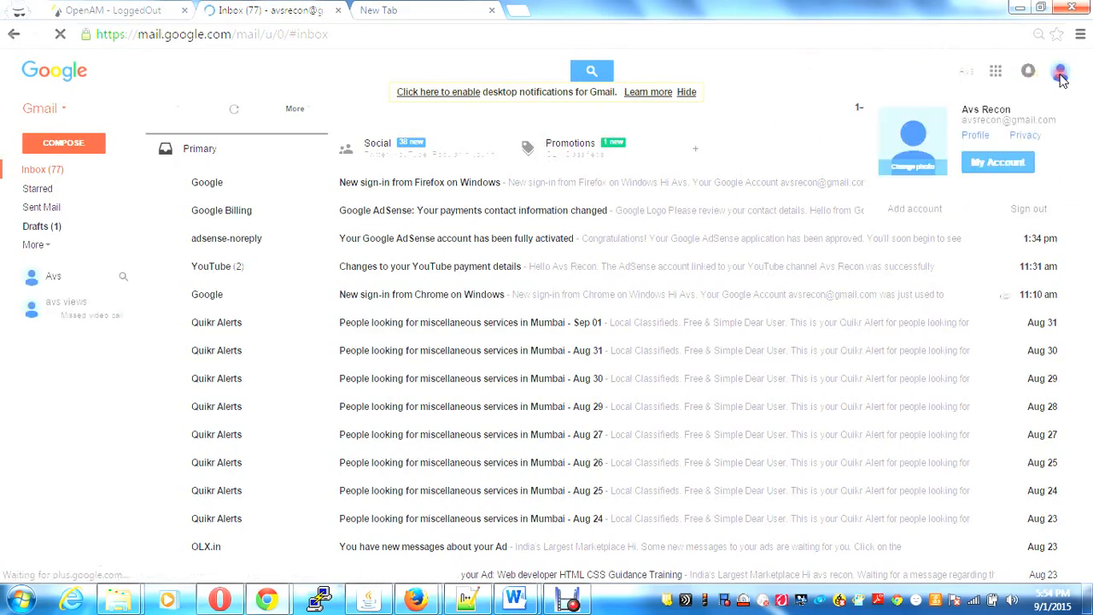
left_click(1028, 208)
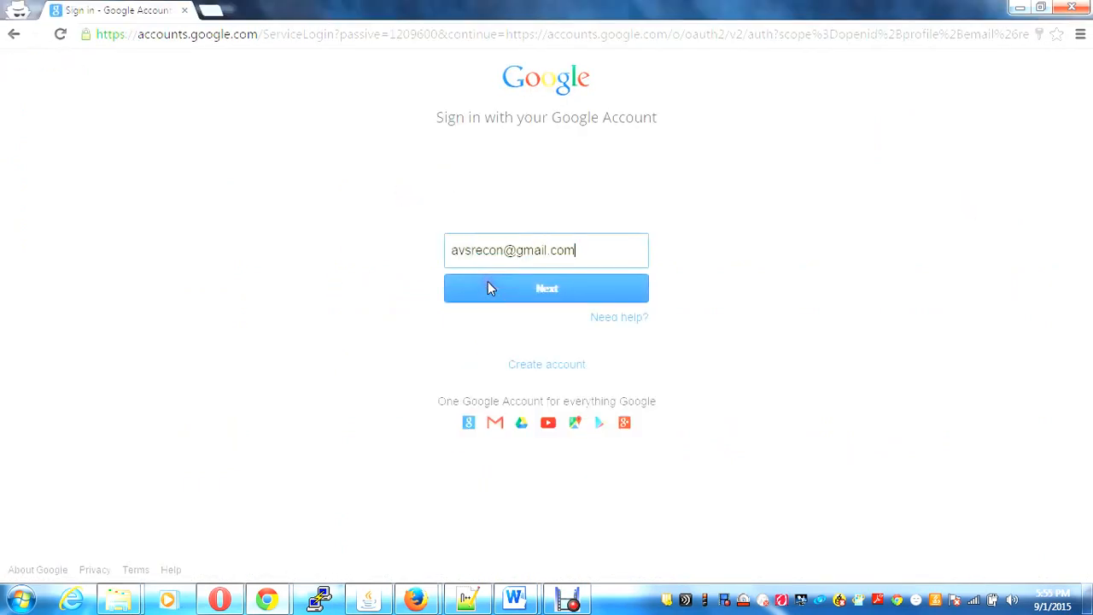
left_click(547, 287)
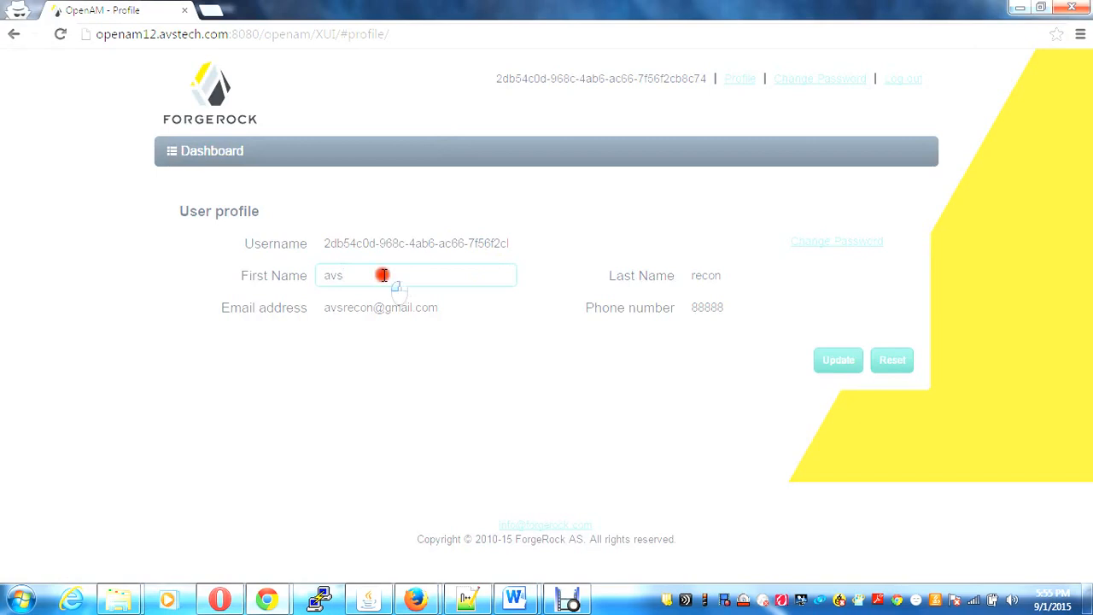
Step: Select the saved first name avs on the reopened profile to confirm it persisted
double_click(705, 275)
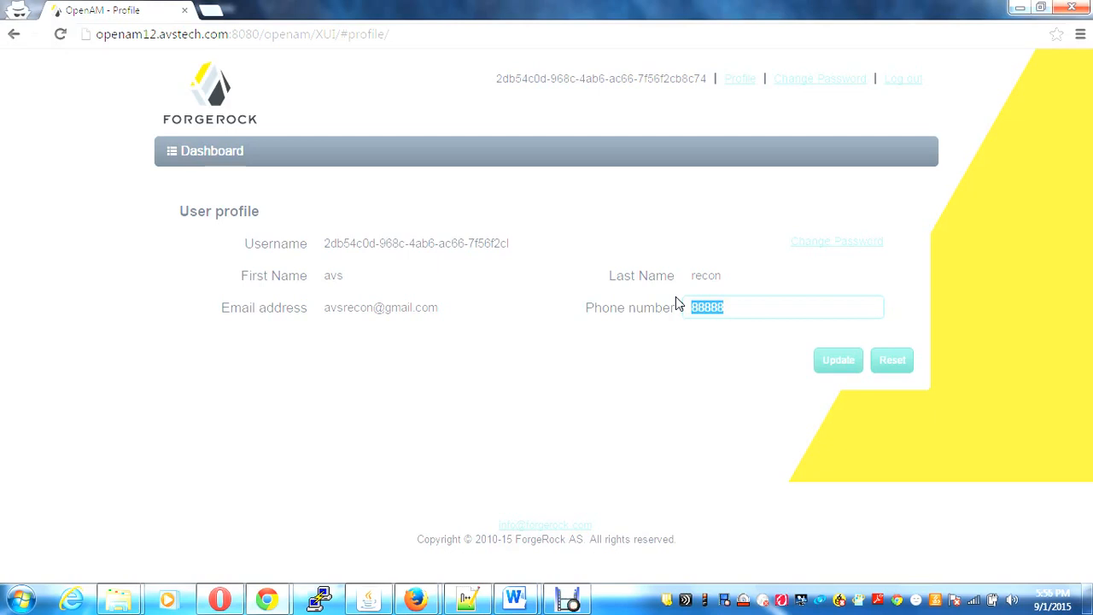
mouse_move(979, 123)
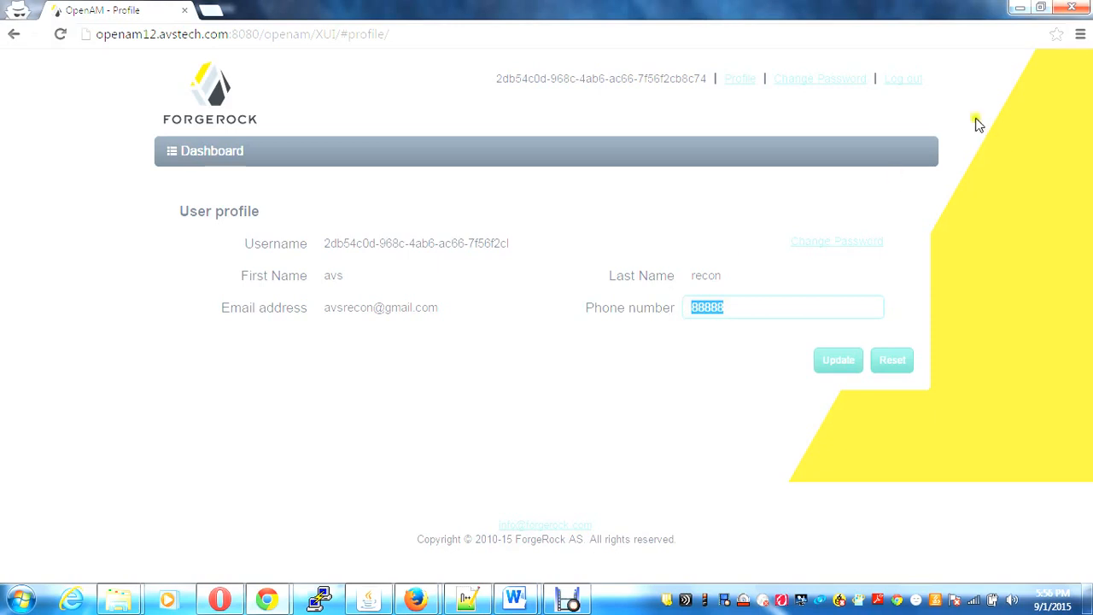